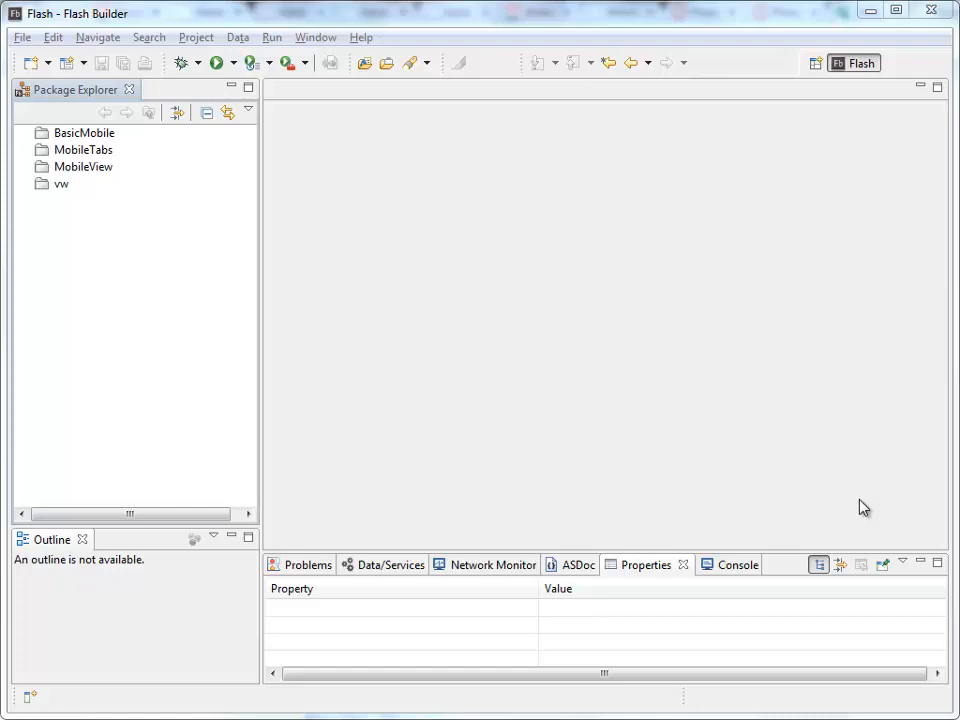
mouse_move(184, 300)
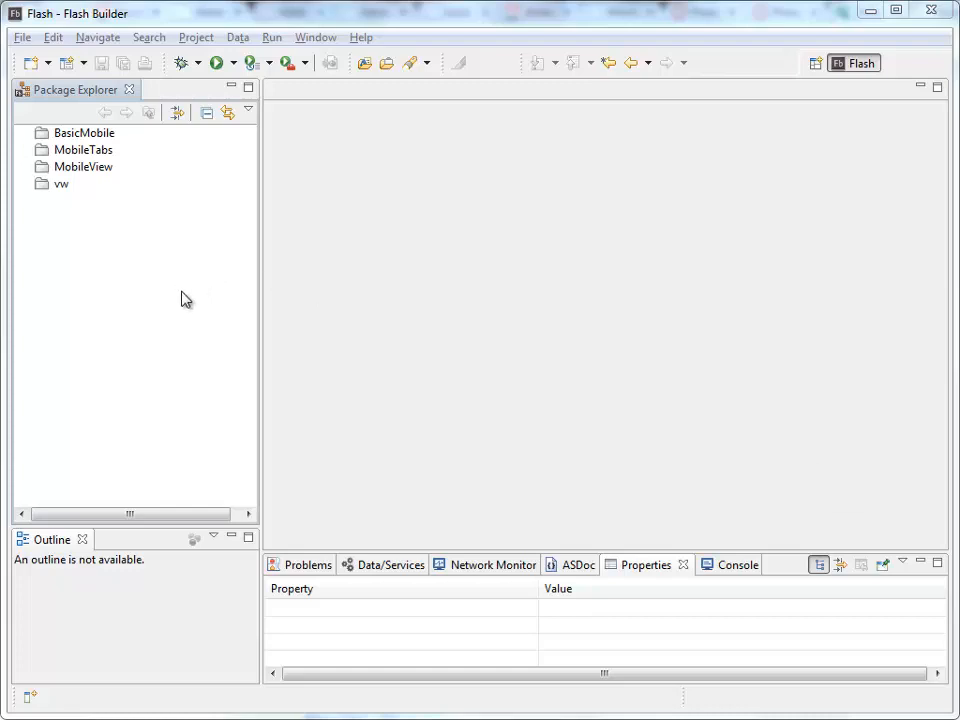
mouse_move(168, 288)
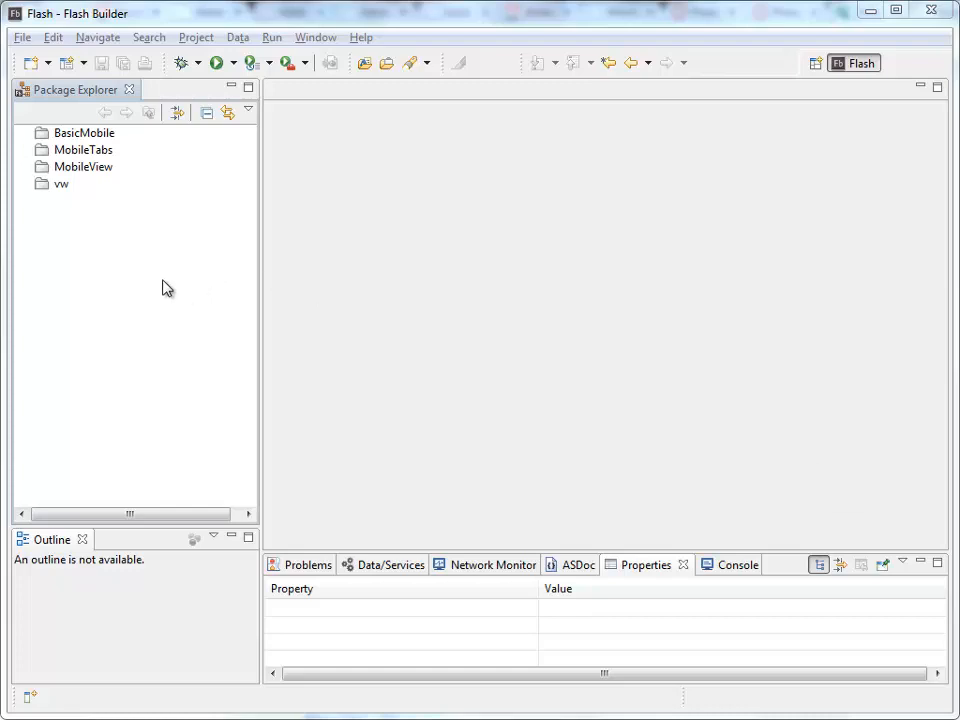
mouse_move(28, 48)
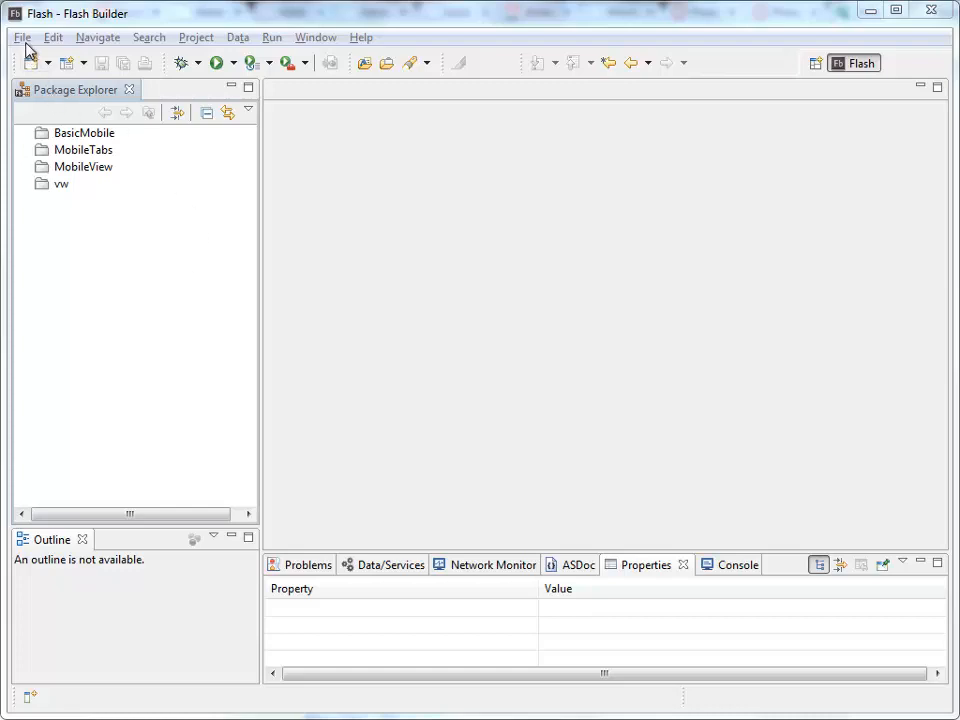
Step: Create a new Flex Mobile Project named 'myviews' and continue to Mobile Settings
click(20, 36)
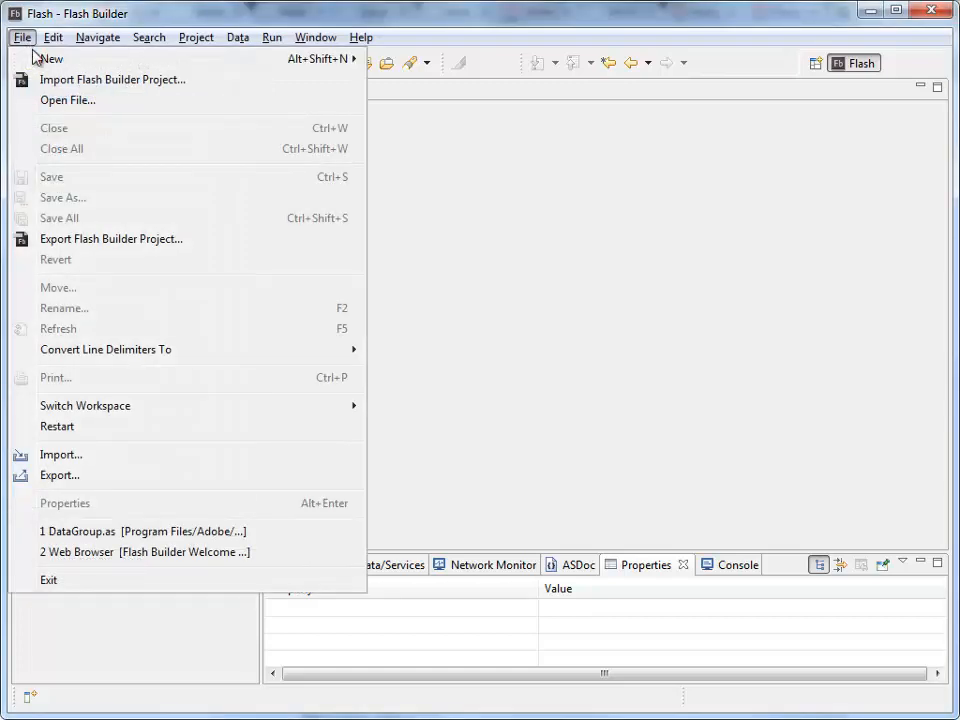
click(50, 58)
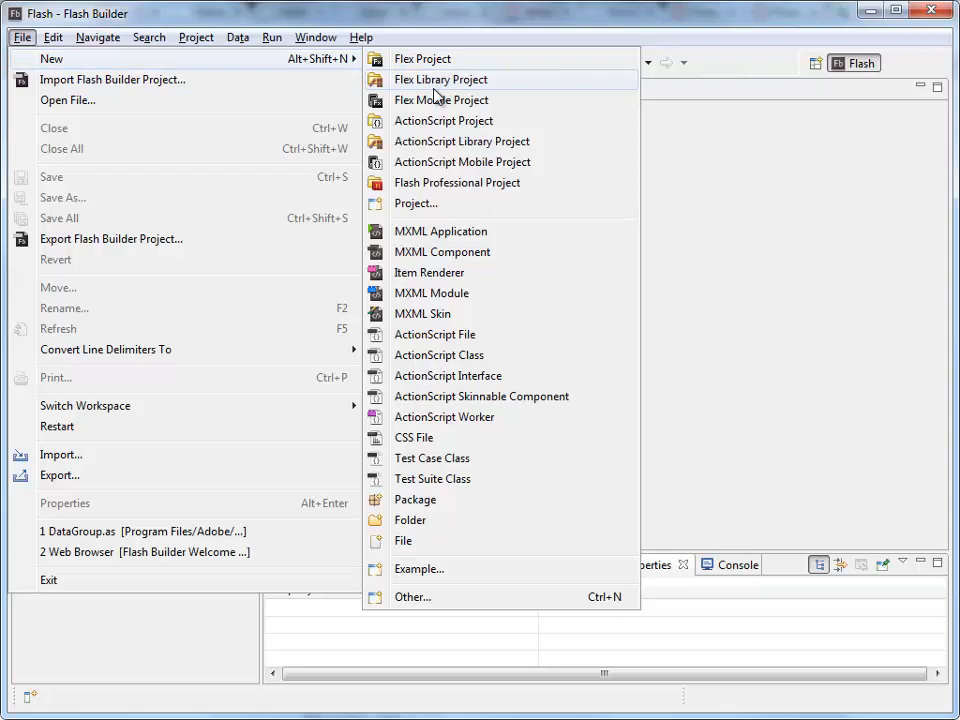
mouse_move(440, 100)
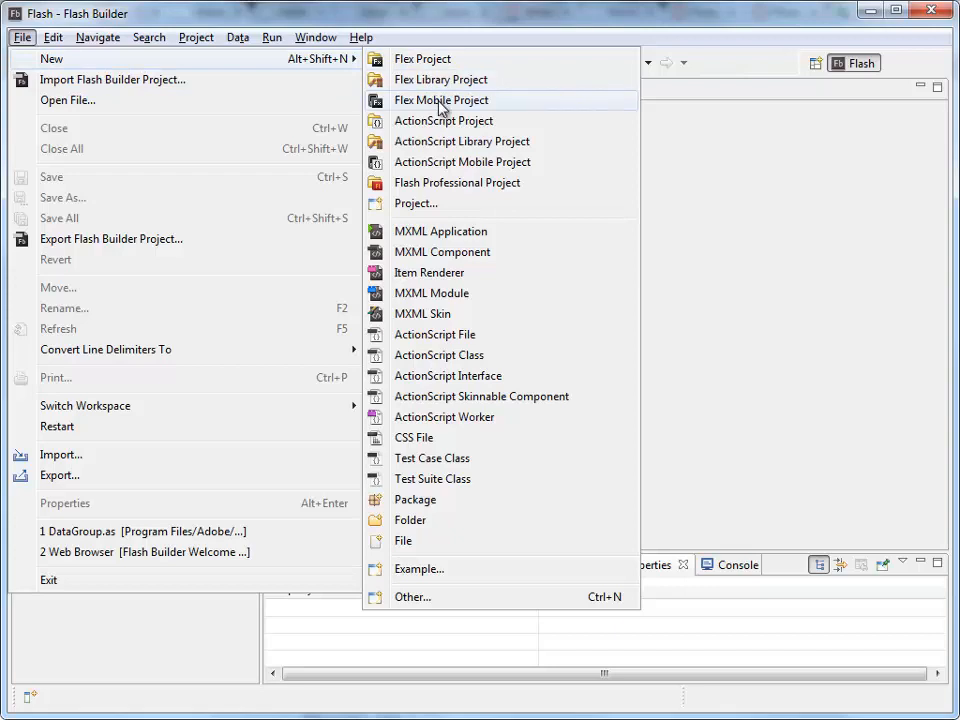
click(440, 100)
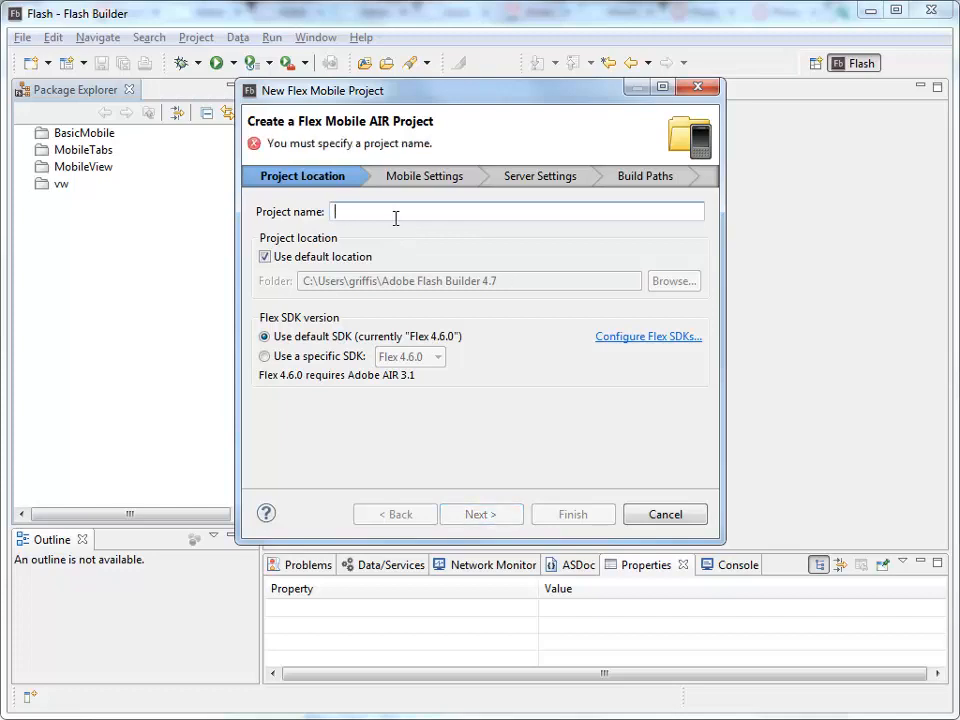
text(myviews)
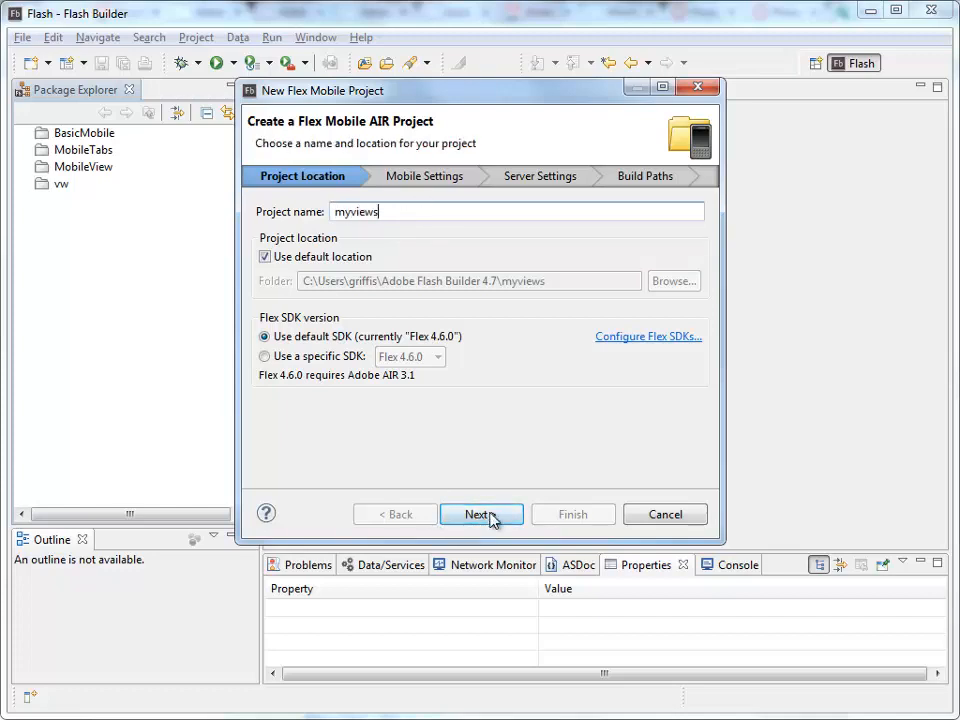
click(482, 514)
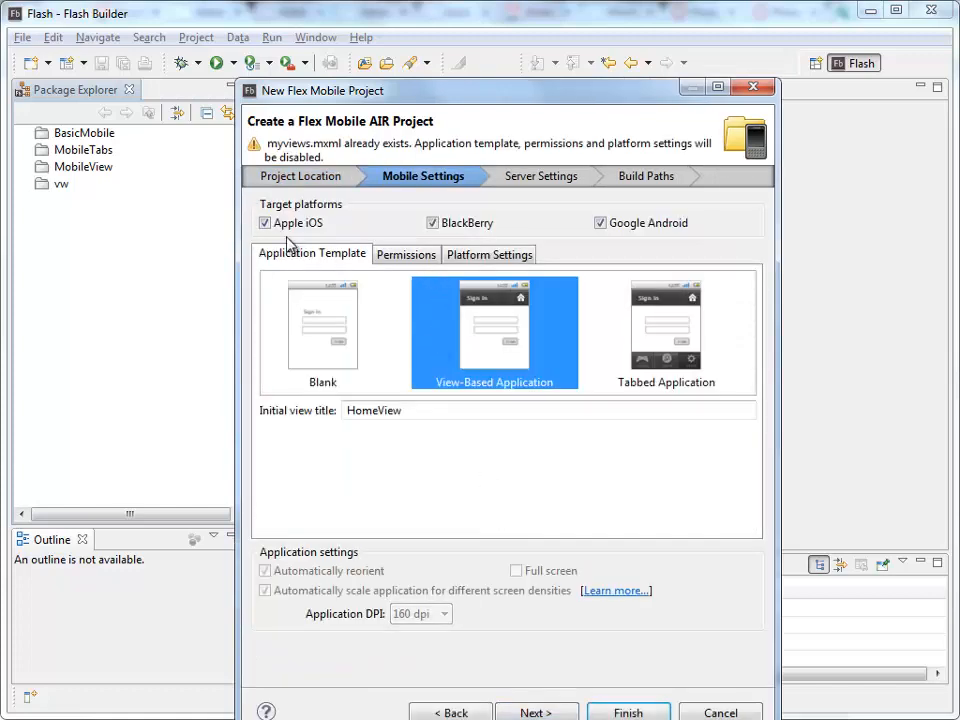
Step: Deselect Apple iOS so the project targets only Google Android
click(600, 224)
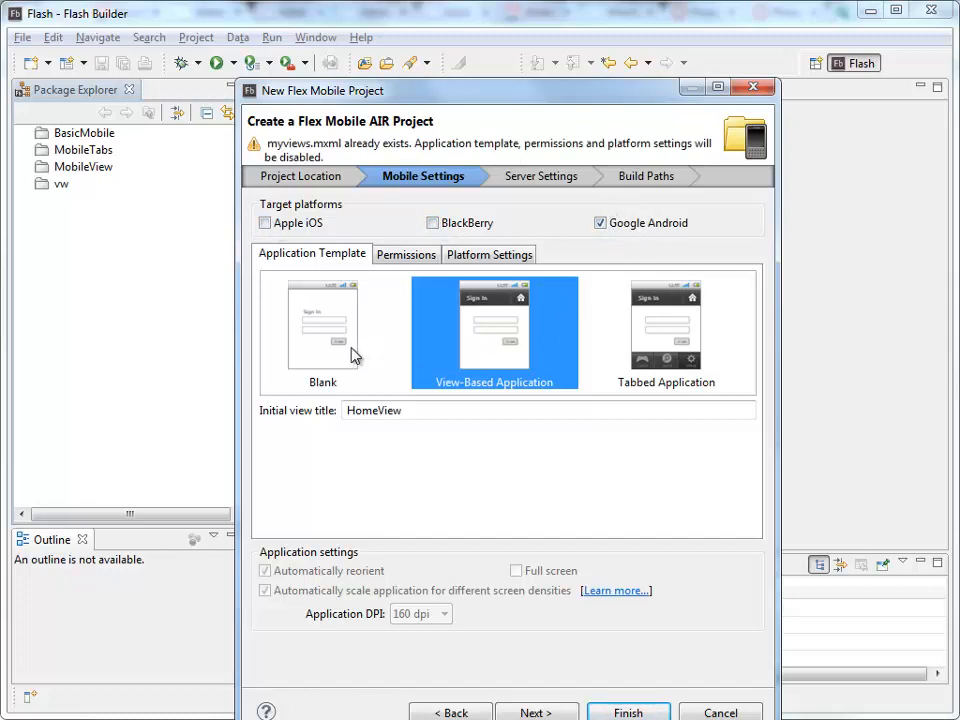
mouse_move(652, 348)
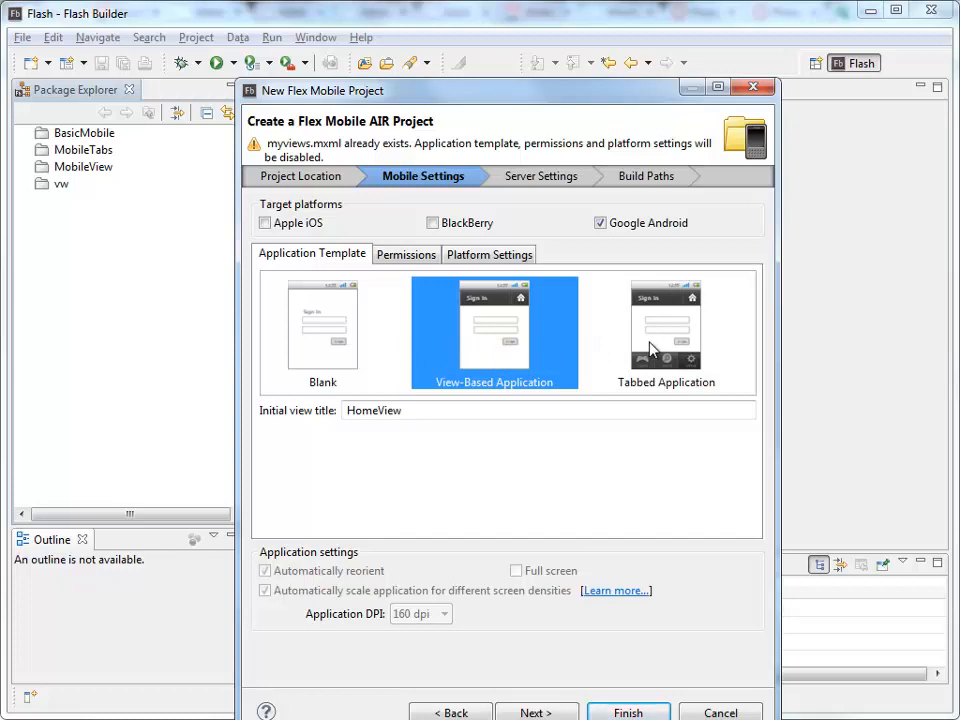
mouse_move(518, 356)
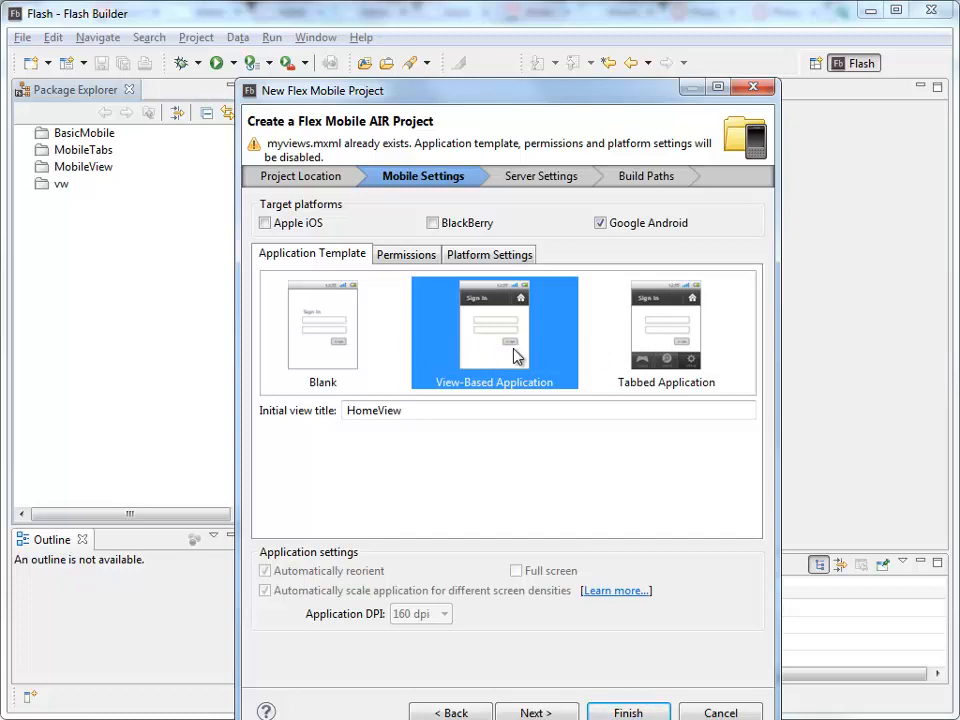
mouse_move(340, 422)
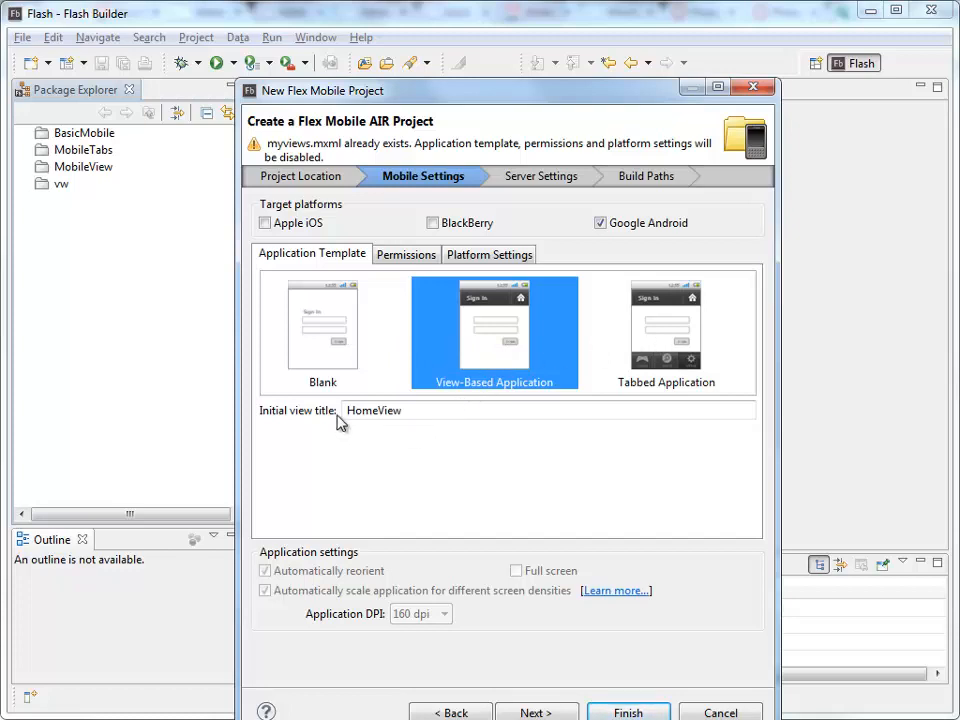
mouse_move(408, 424)
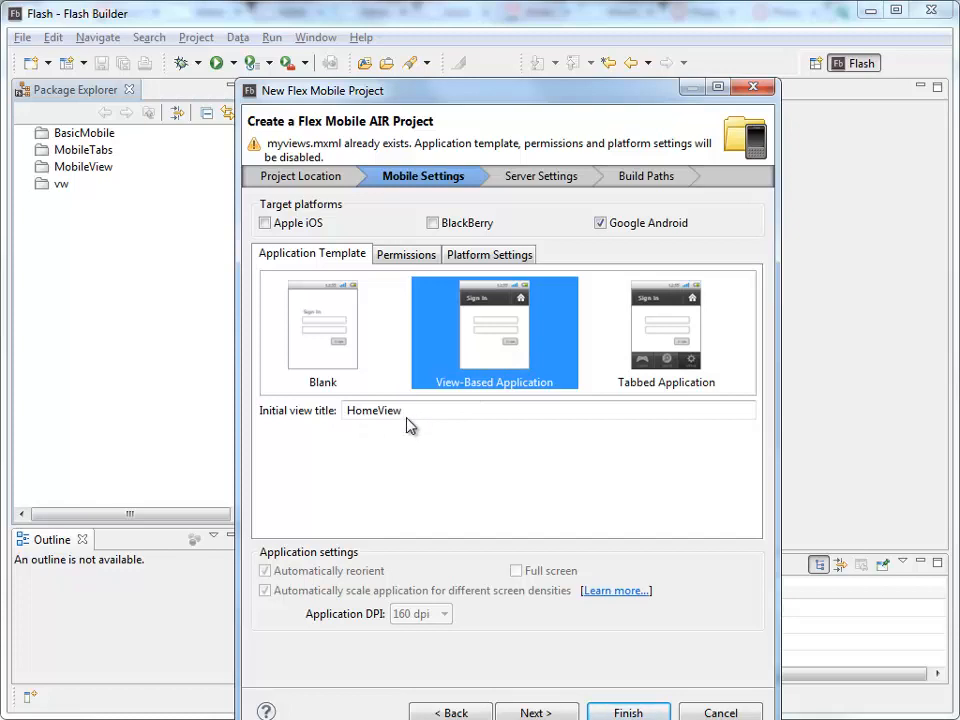
mouse_move(388, 412)
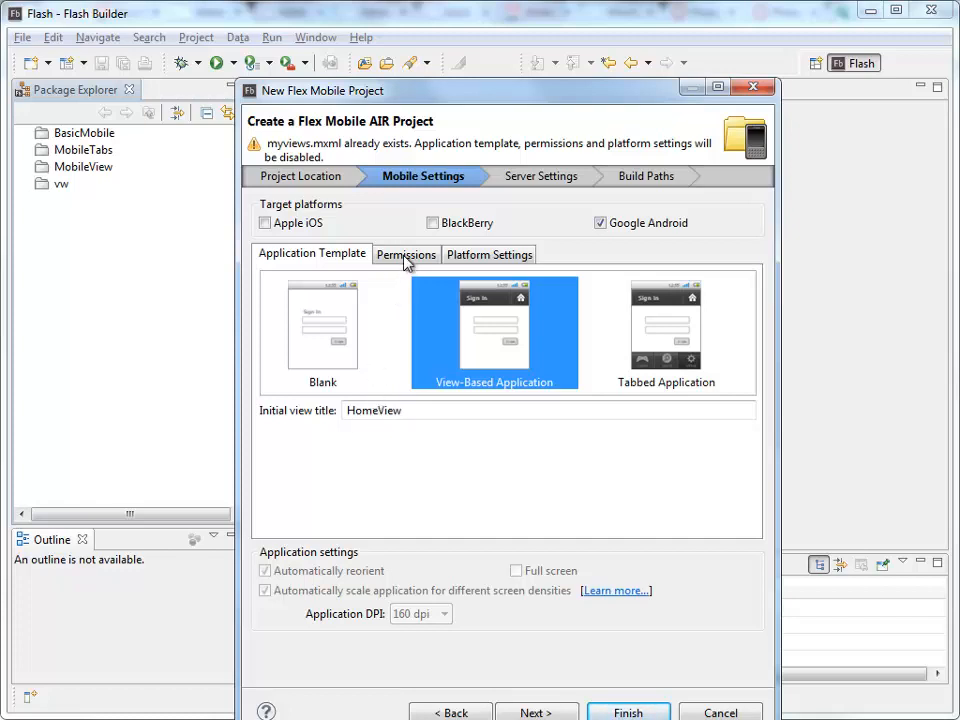
mouse_move(408, 260)
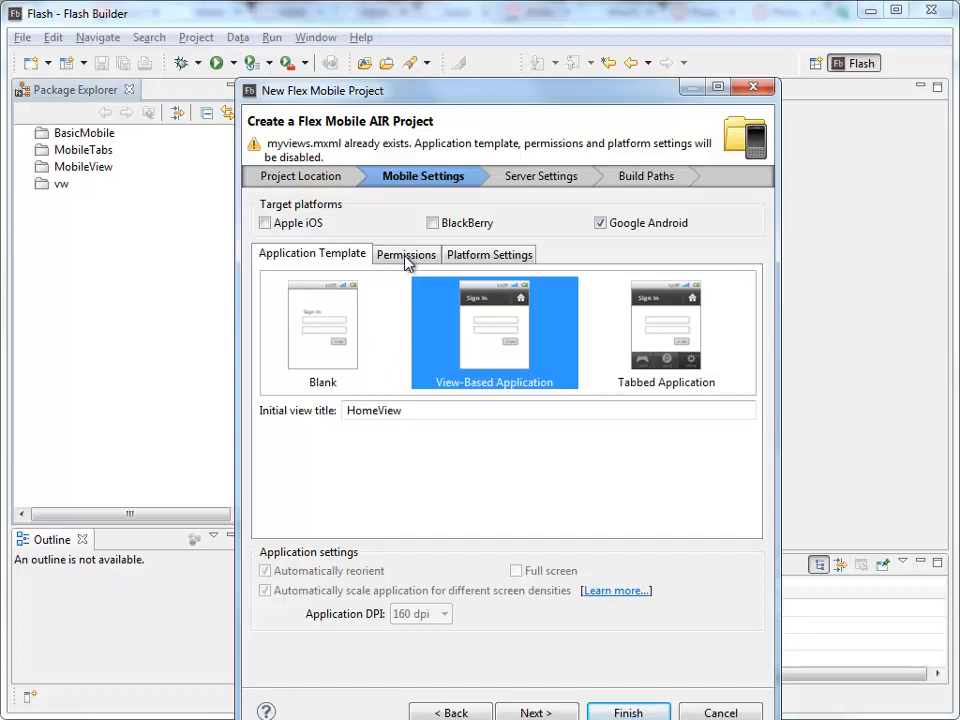
mouse_move(416, 262)
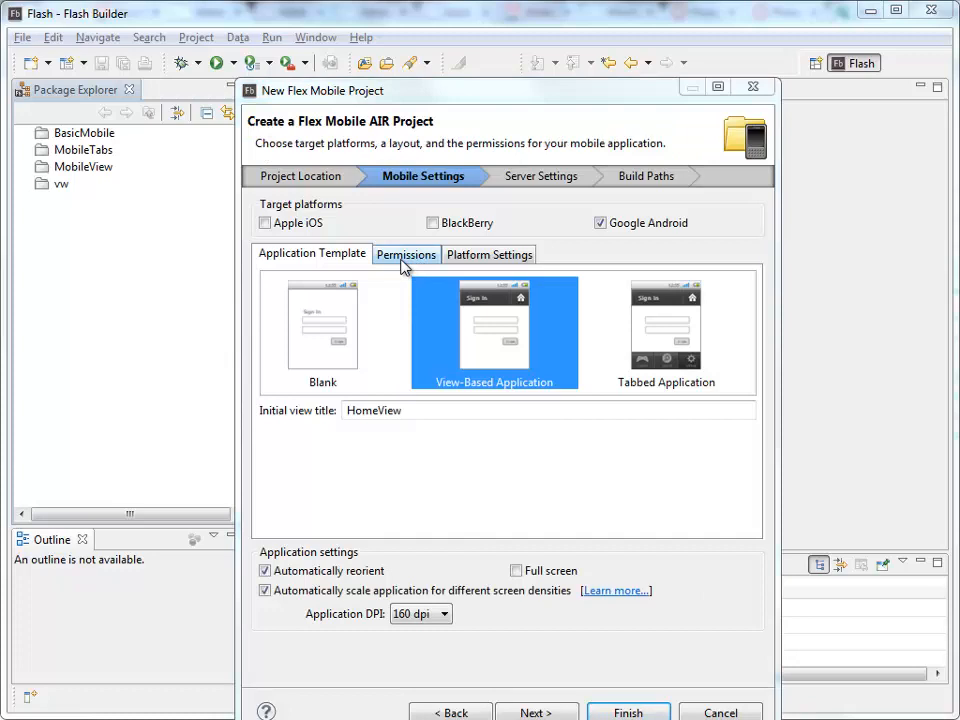
Step: Review the Android permissions and platform settings, then return to the application template choices
click(406, 252)
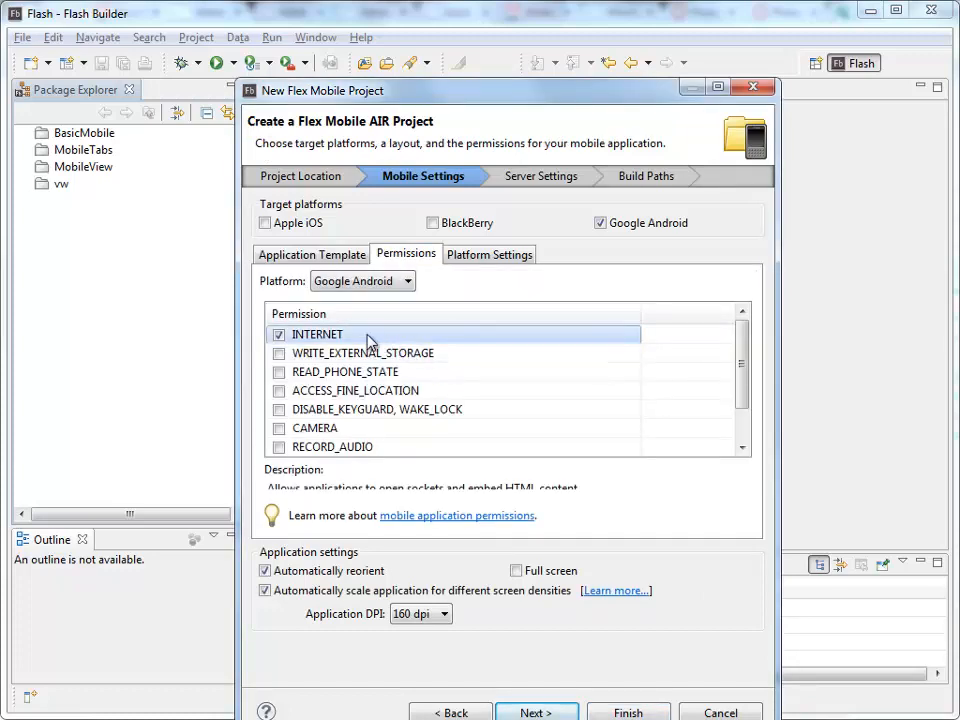
click(364, 352)
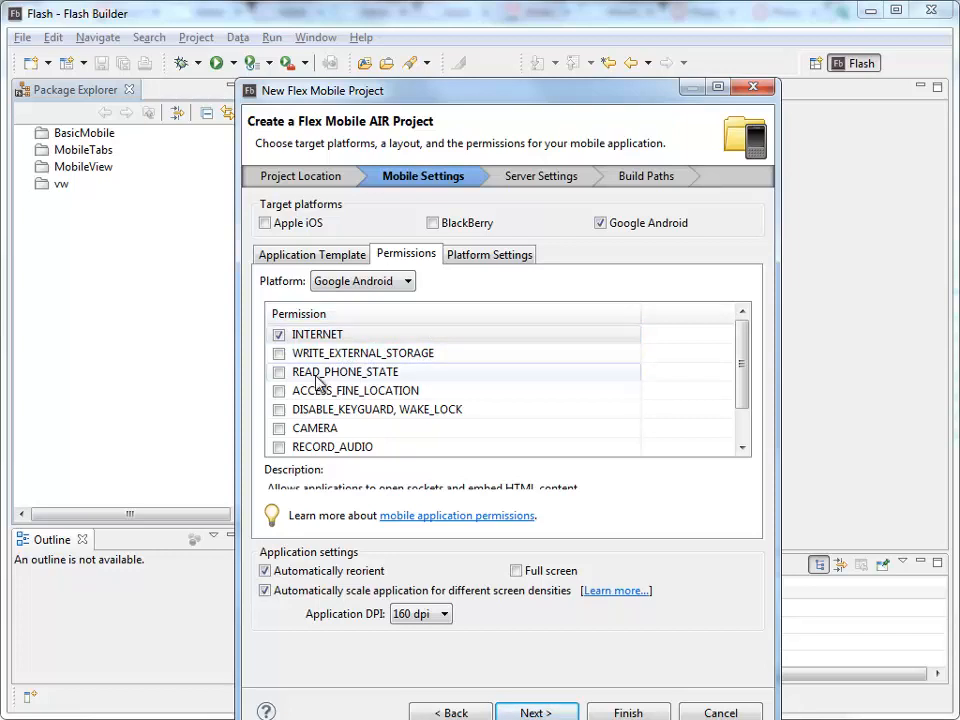
mouse_move(392, 428)
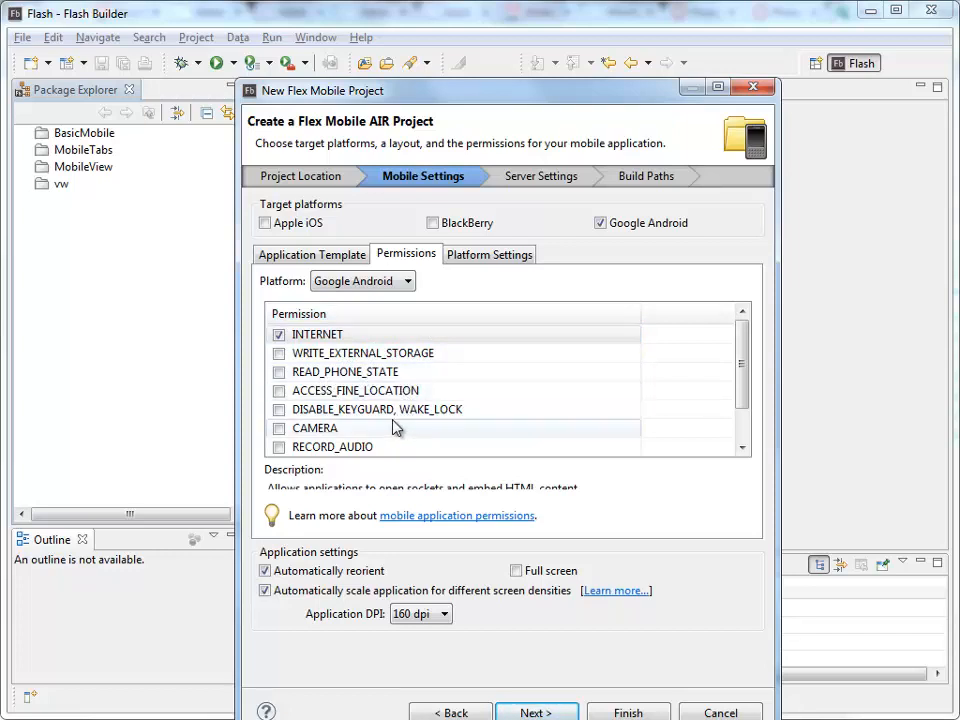
click(376, 408)
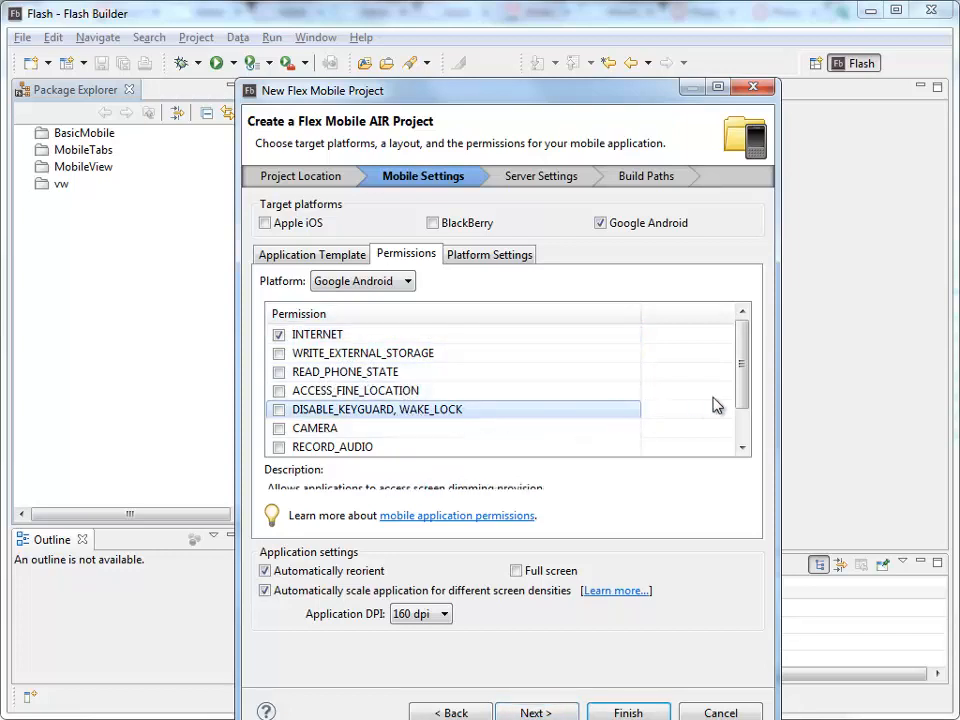
scroll(down, 3)
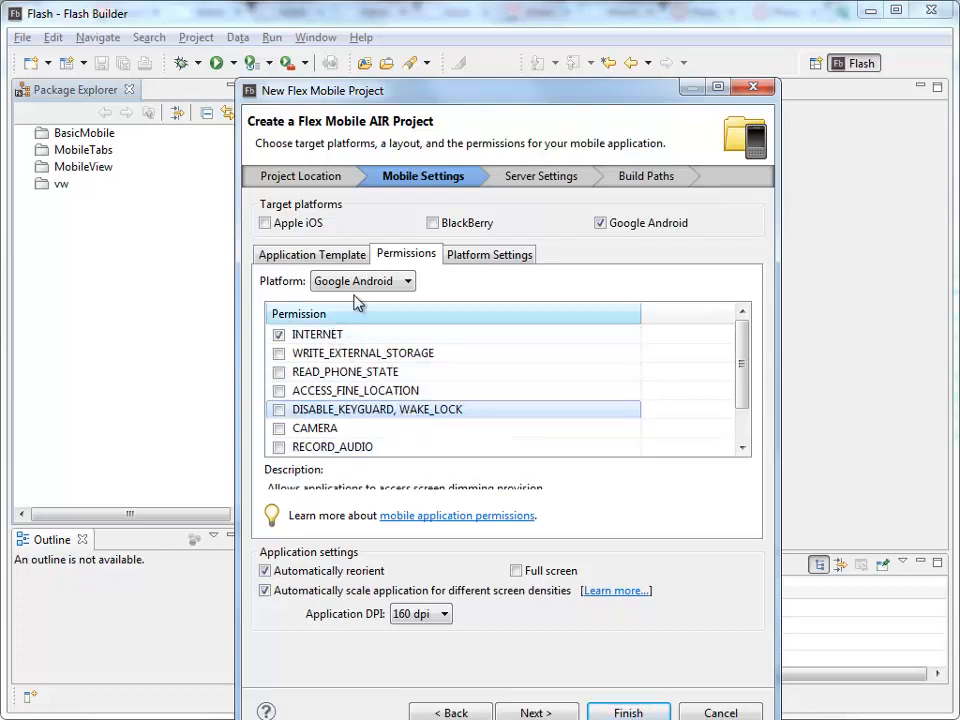
click(488, 252)
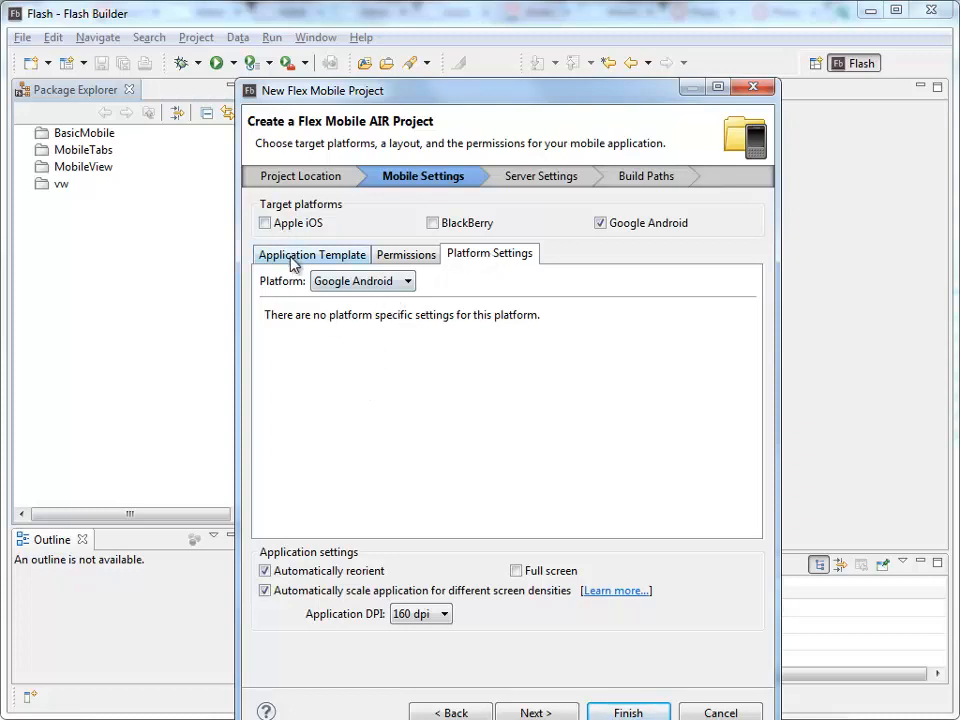
click(312, 254)
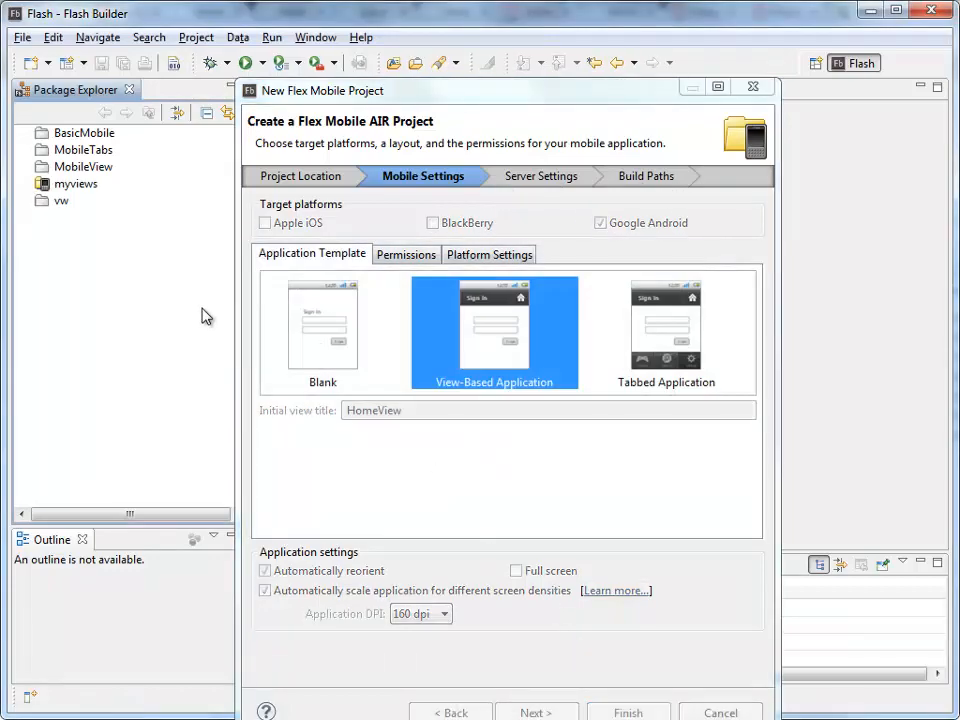
Step: Open myviewsHomeView.mxml and highlight the ViewNavigatorApplication root tag name
click(628, 712)
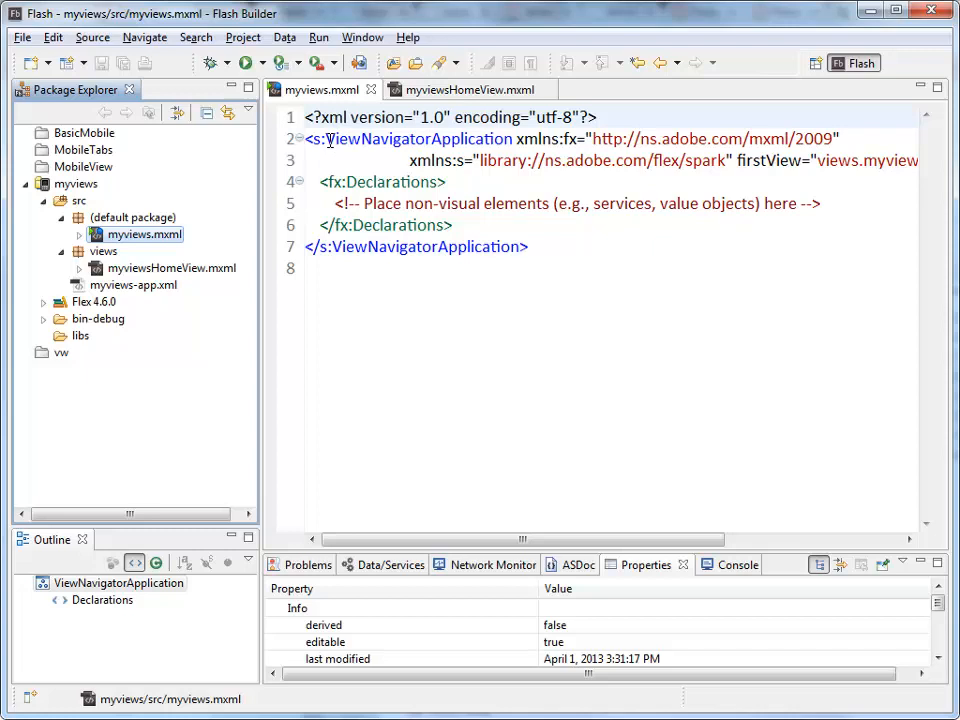
double_click(418, 138)
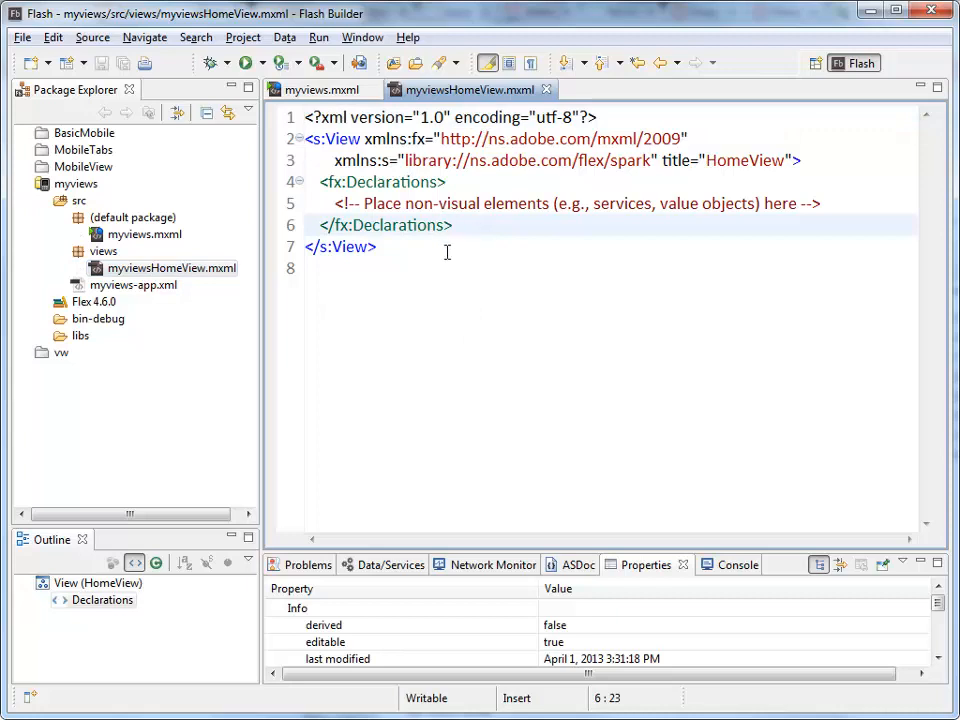
Step: Add <s:Label text="Hello World" /> inside the HomeView view
text(<L)
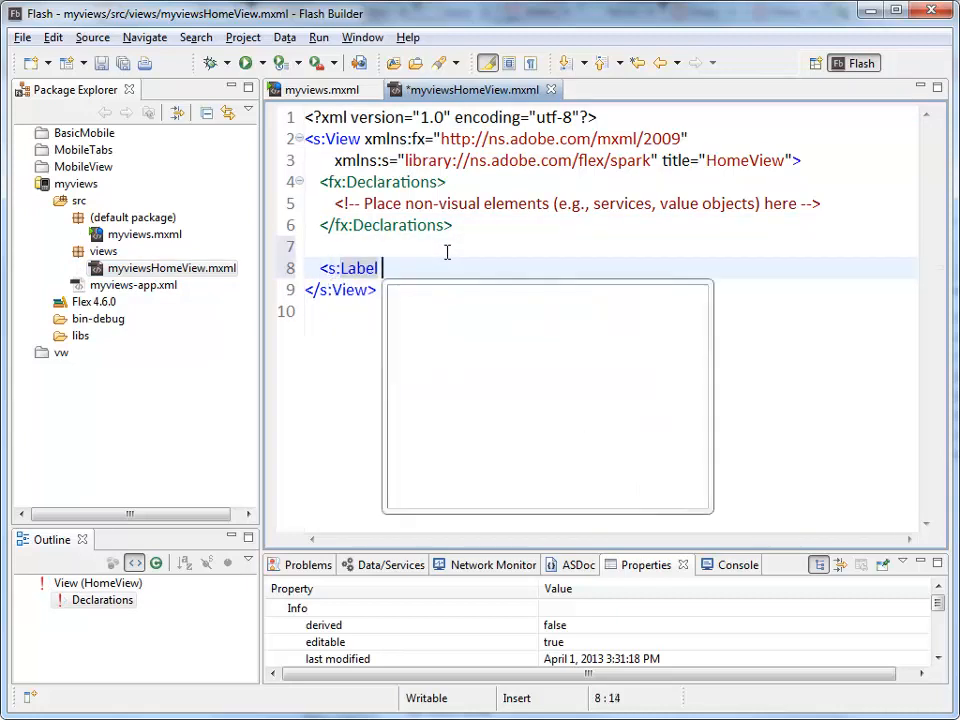
text(t)
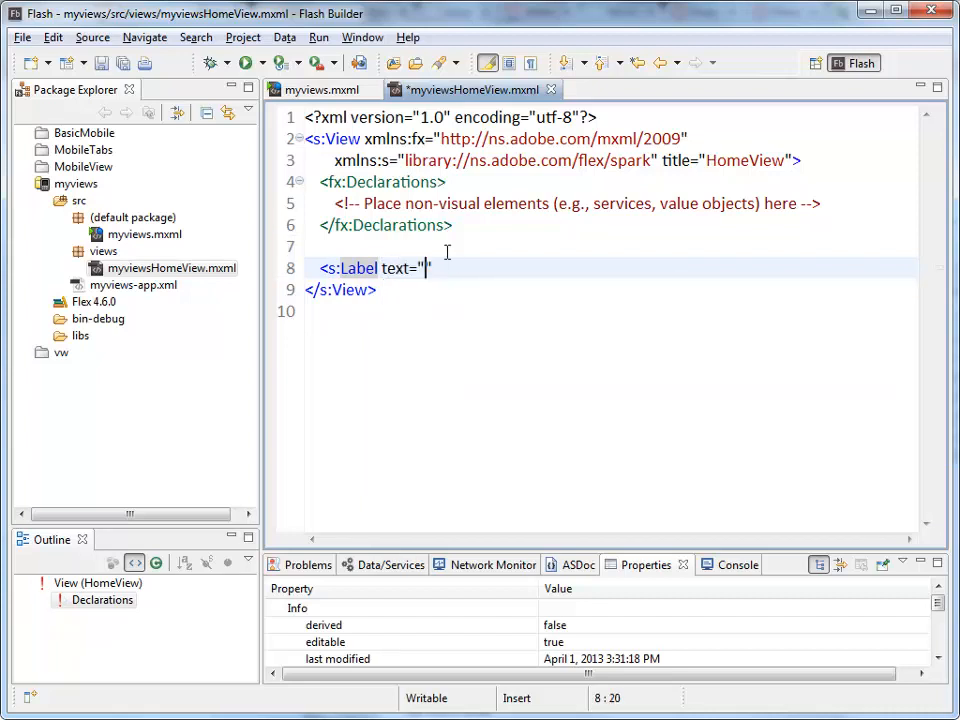
text(Hel)
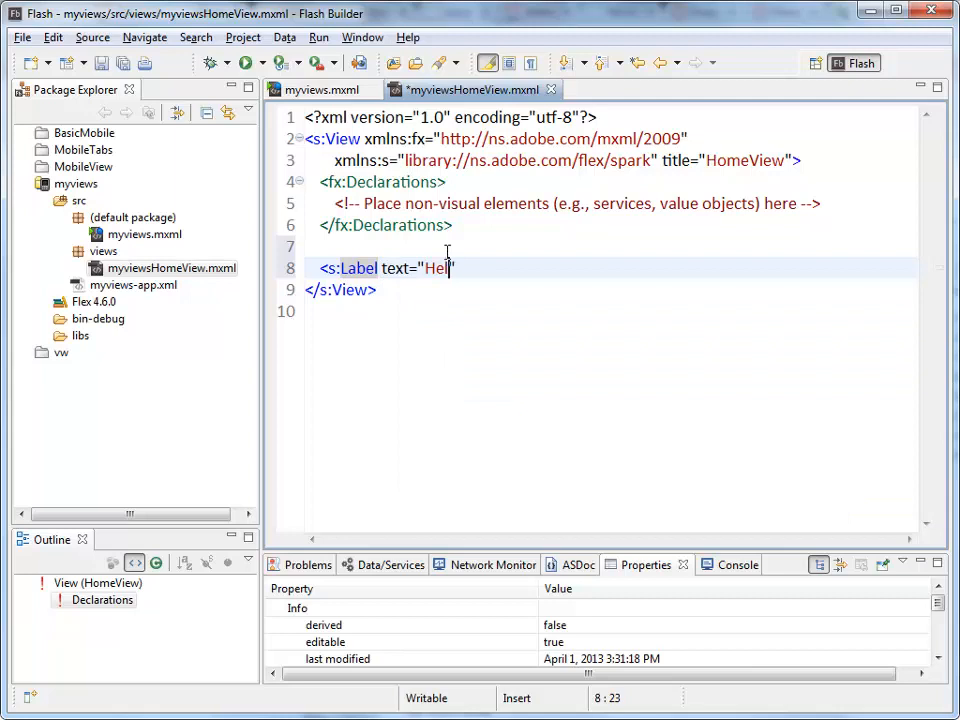
text(lo World)
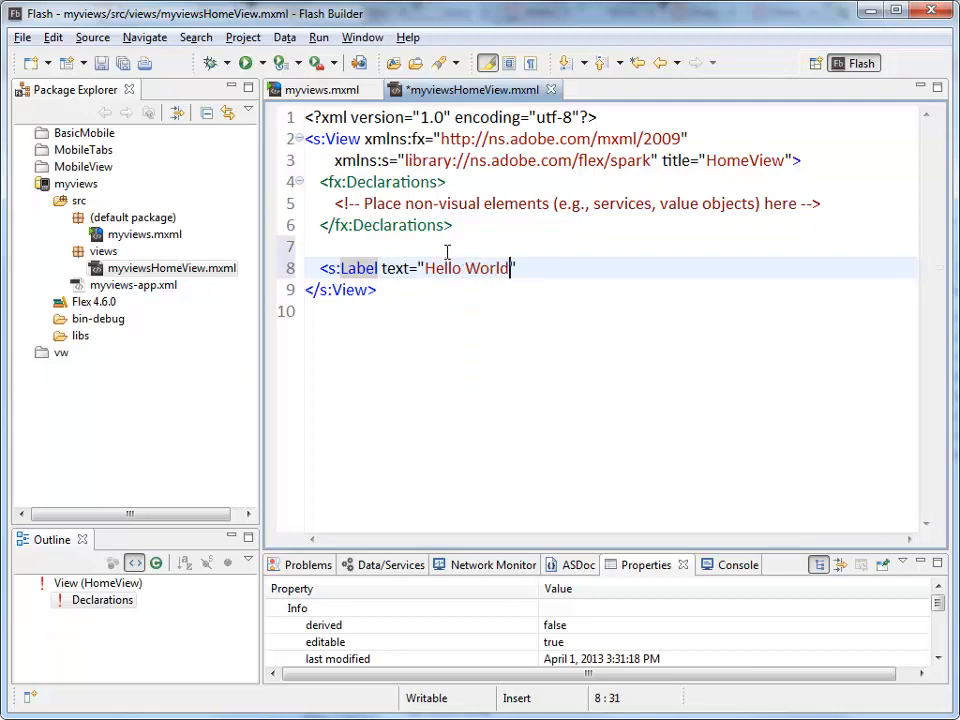
text(" />)
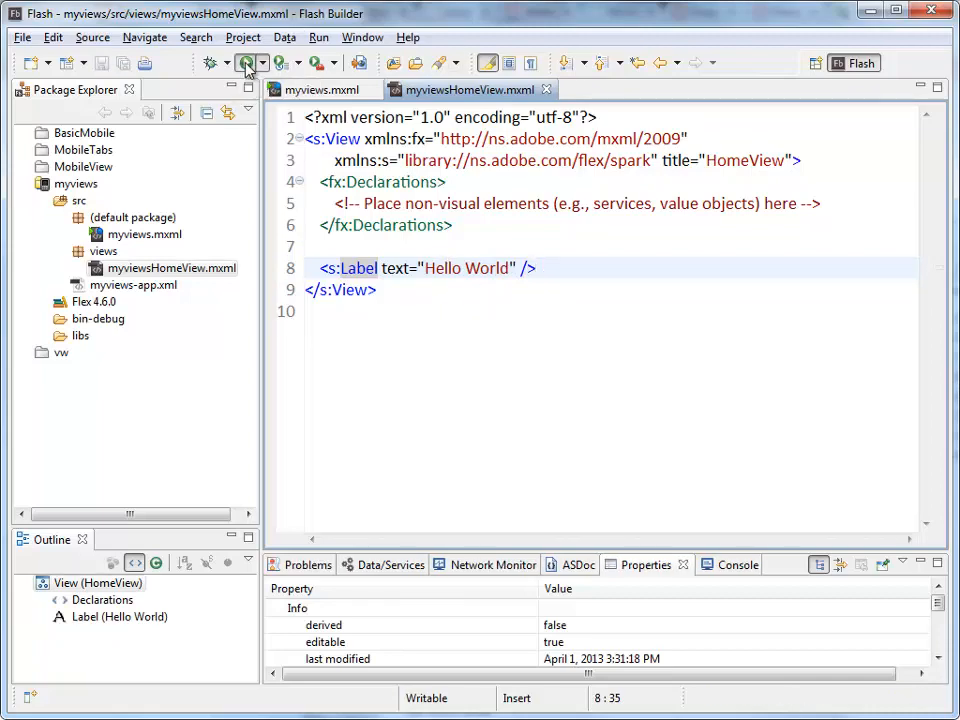
Step: Run myviews on the AIR simulator as an HTC Desire device
click(288, 62)
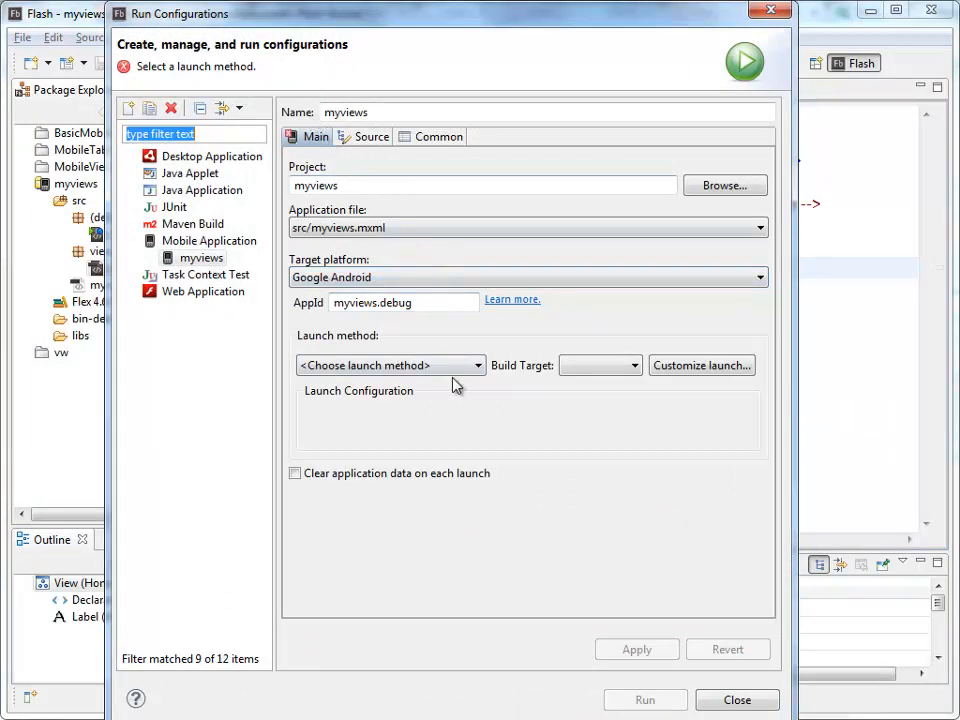
click(390, 364)
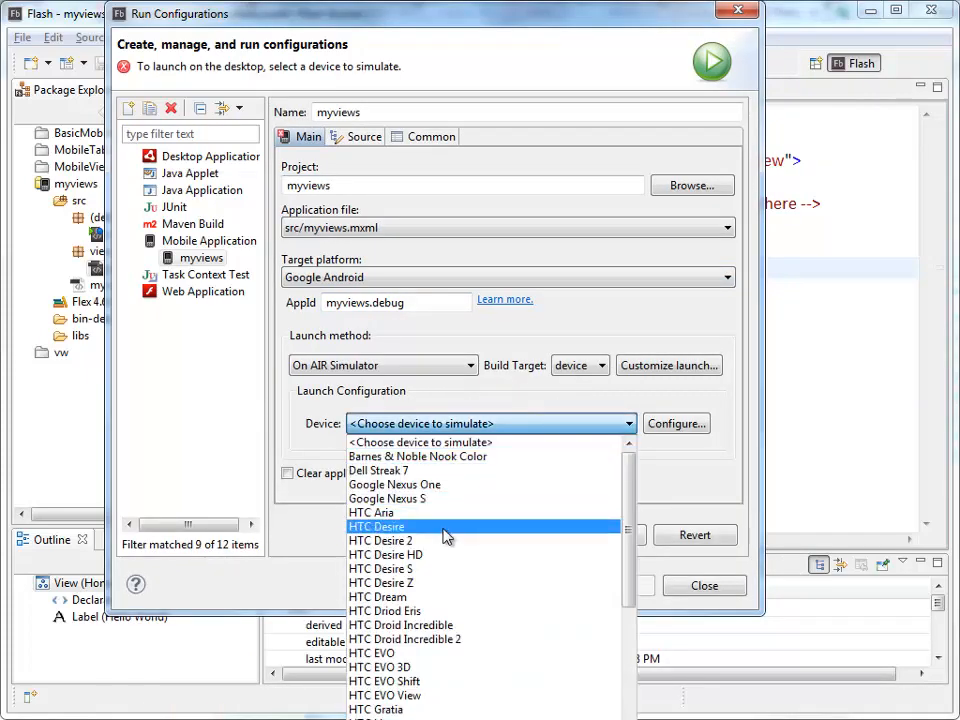
click(376, 526)
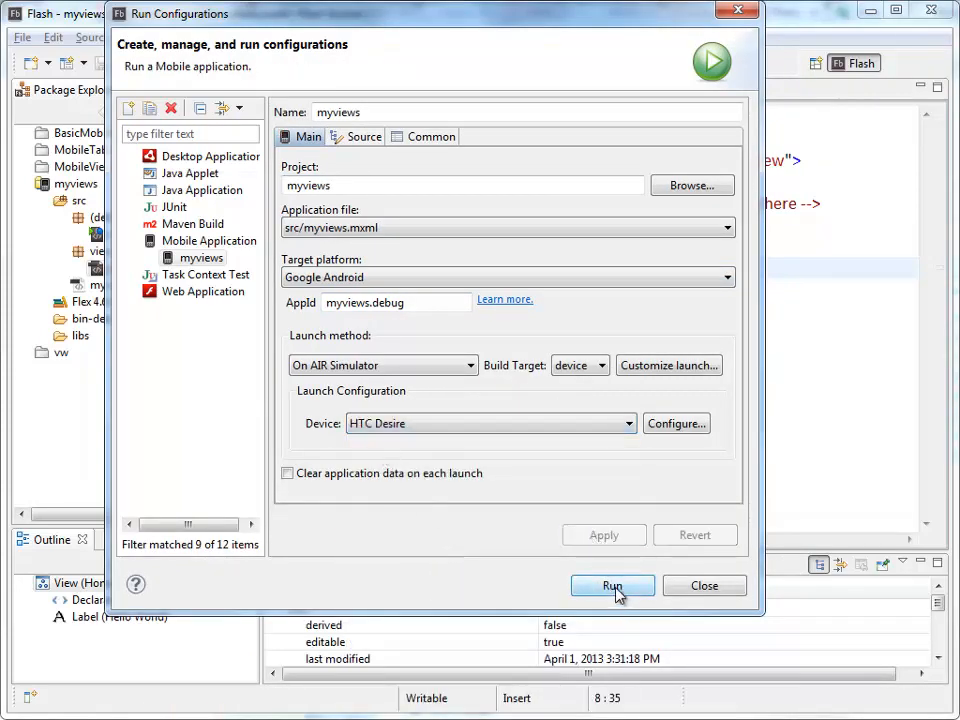
click(612, 584)
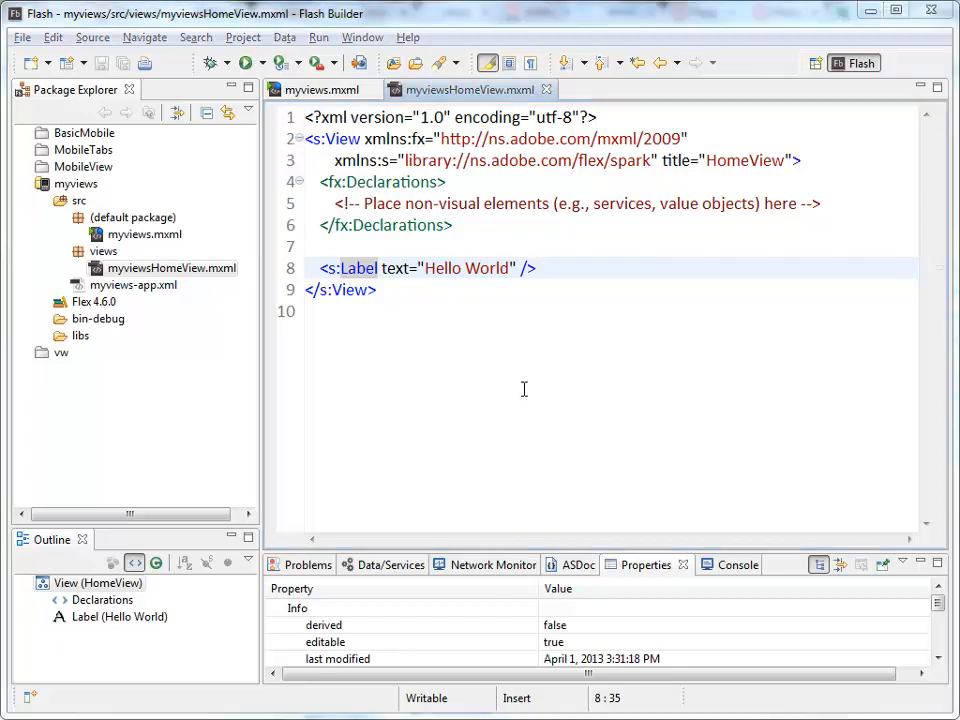
Step: Bring up the simulated myviews app showing Hello World under HomeView
click(246, 62)
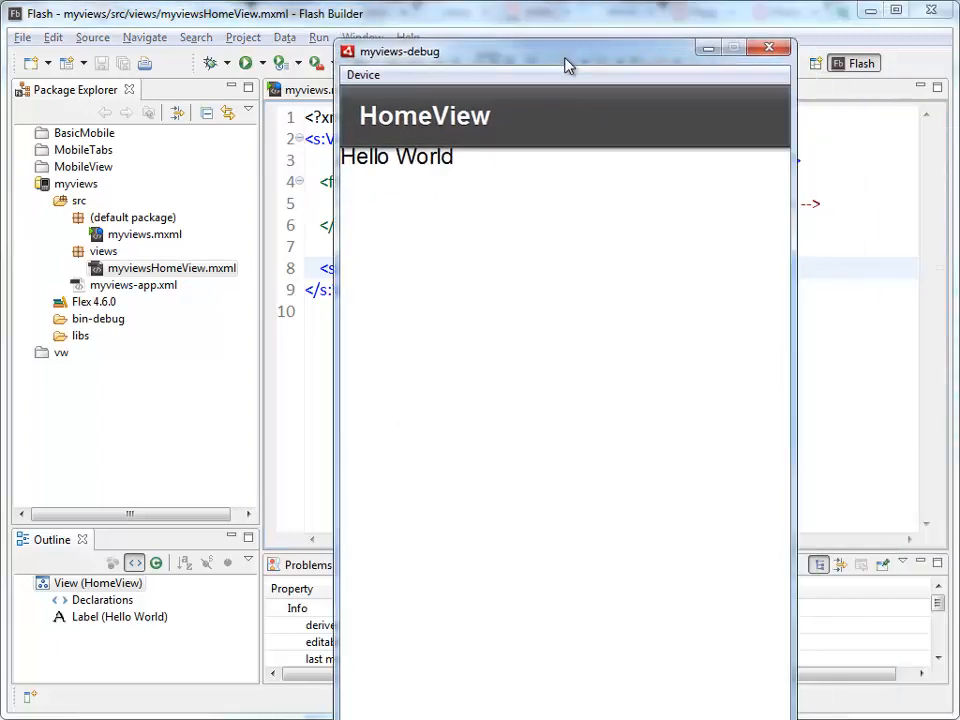
mouse_move(502, 152)
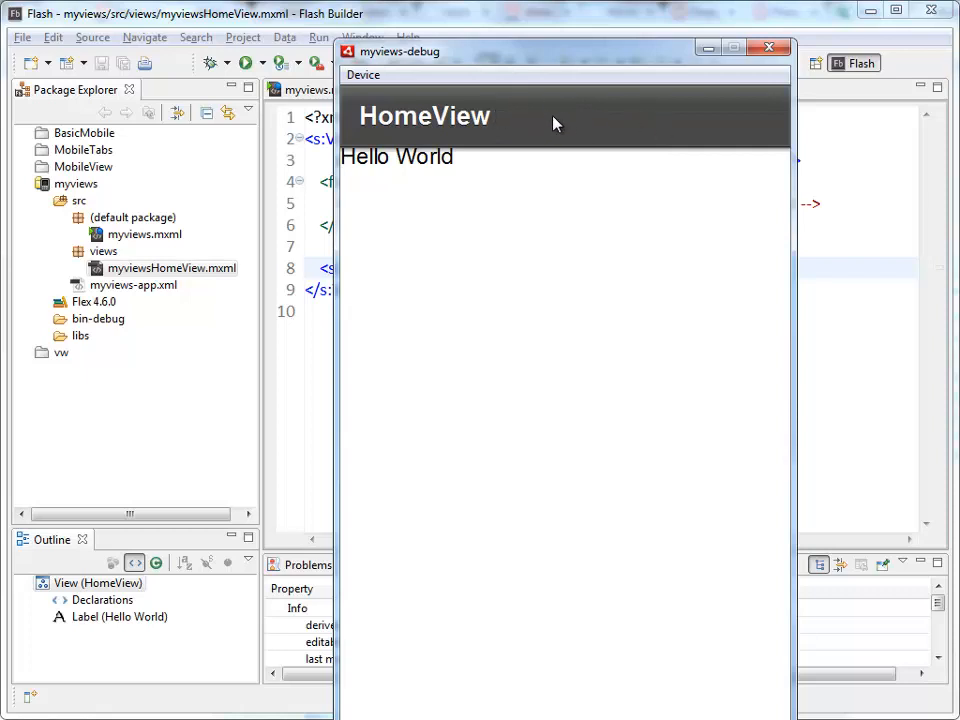
mouse_move(452, 170)
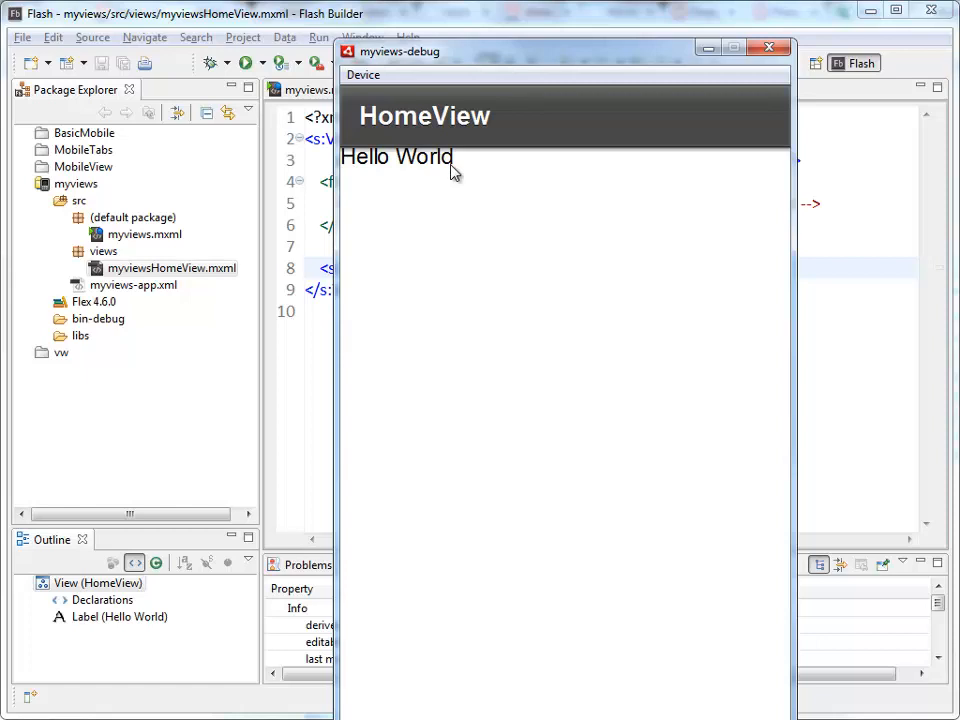
mouse_move(560, 280)
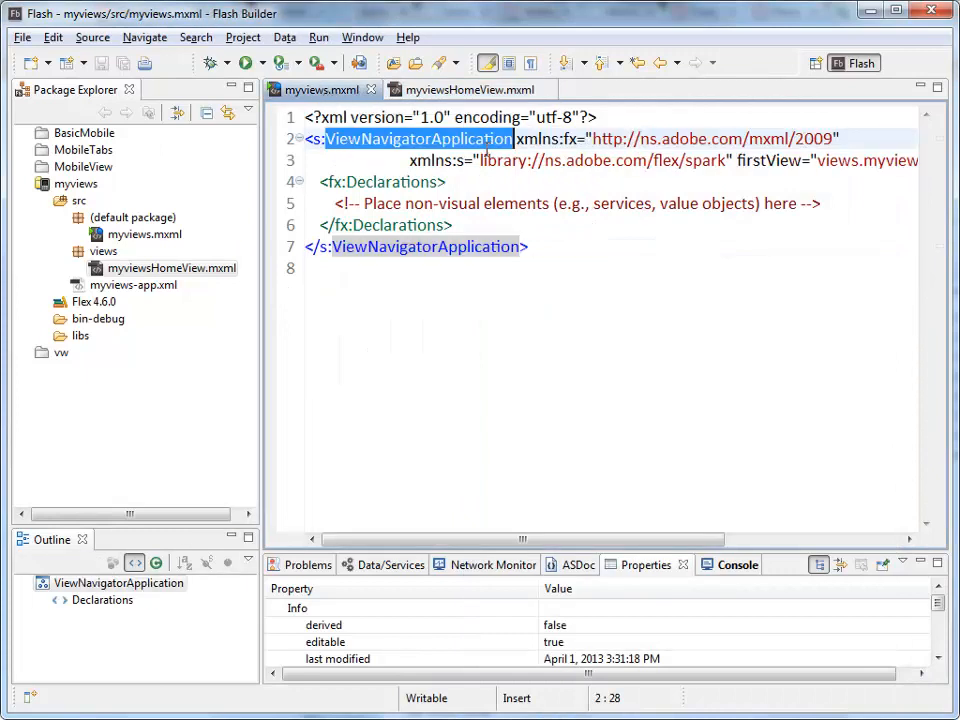
Step: Wrap the root tag before firstView and highlight its value views.myviewsHomeView
click(736, 138)
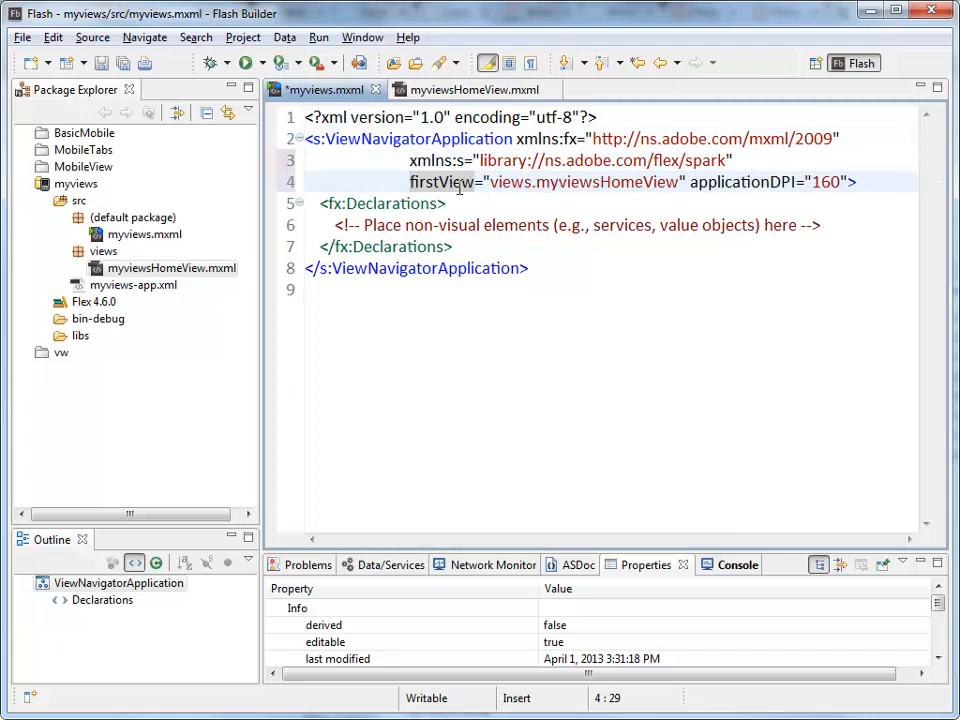
double_click(584, 180)
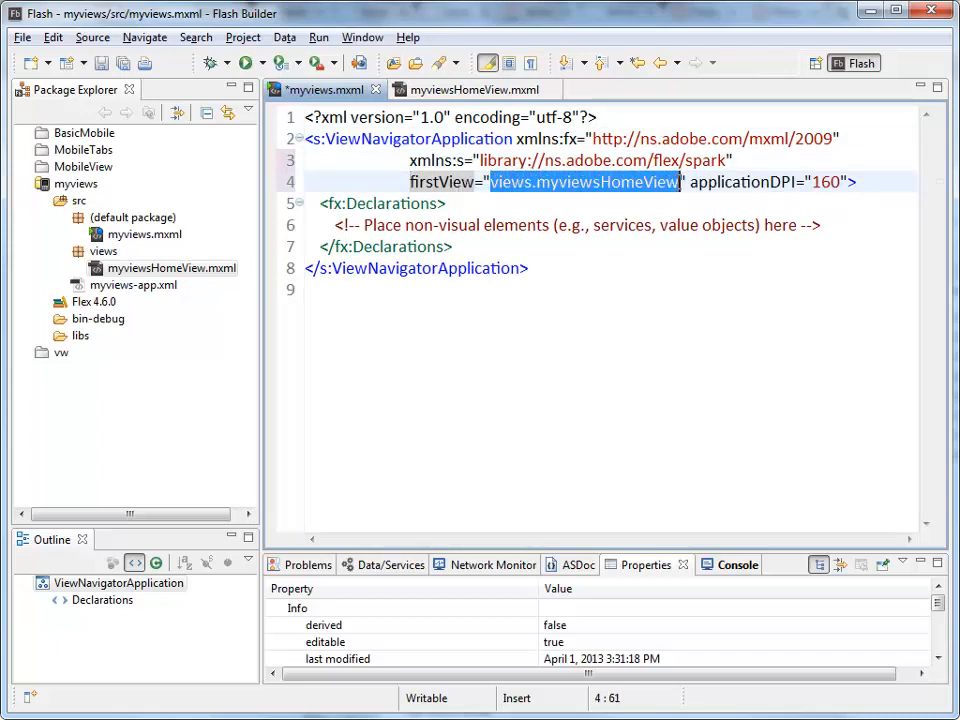